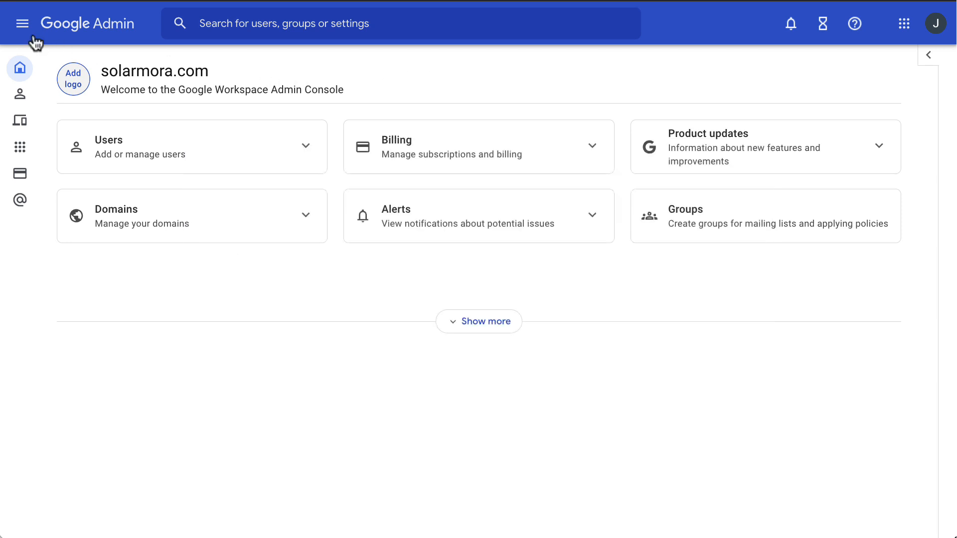
# Navigate via Billing to the Subscriptions page listing Google Workspace Enterprise Plus
pyautogui.click(23, 23)
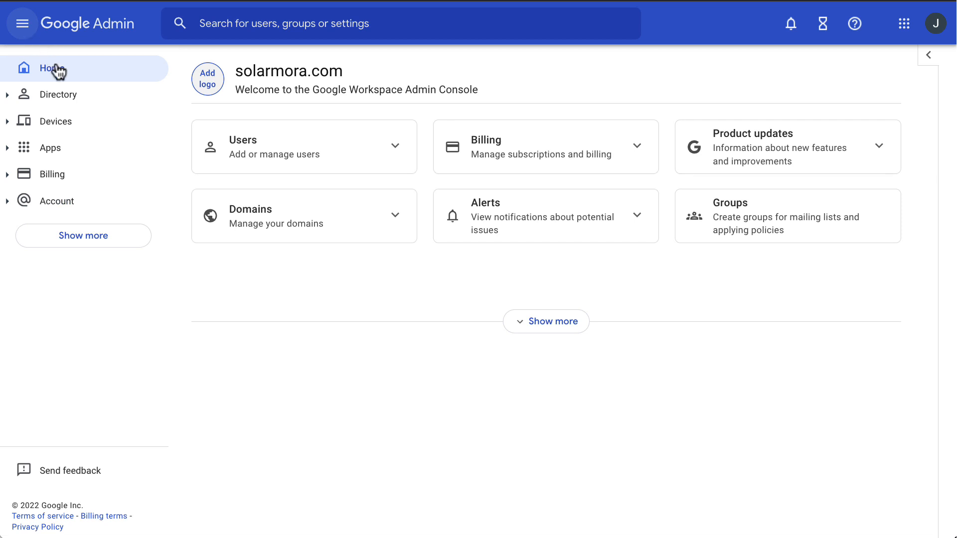
pyautogui.click(53, 173)
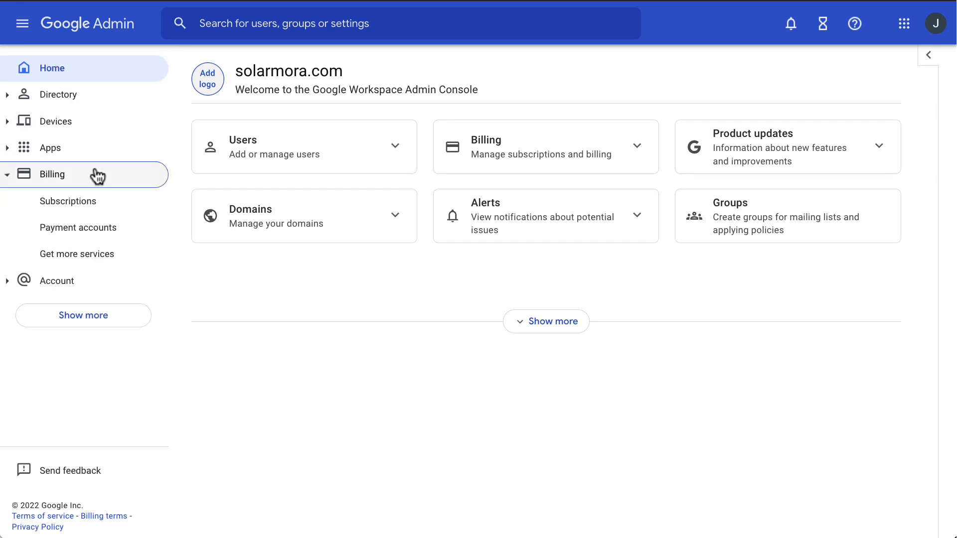
pyautogui.click(67, 202)
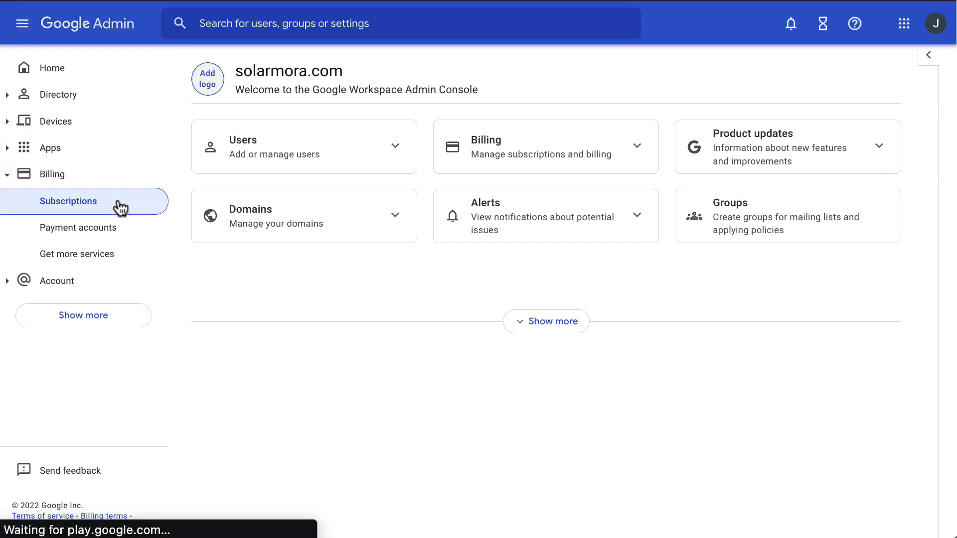
pyautogui.click(68, 201)
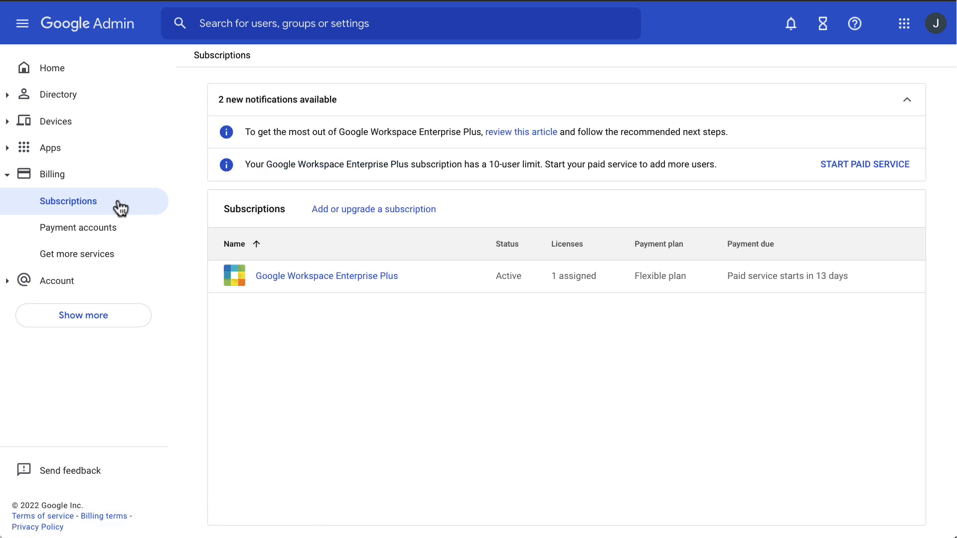
pyautogui.moveTo(290, 287)
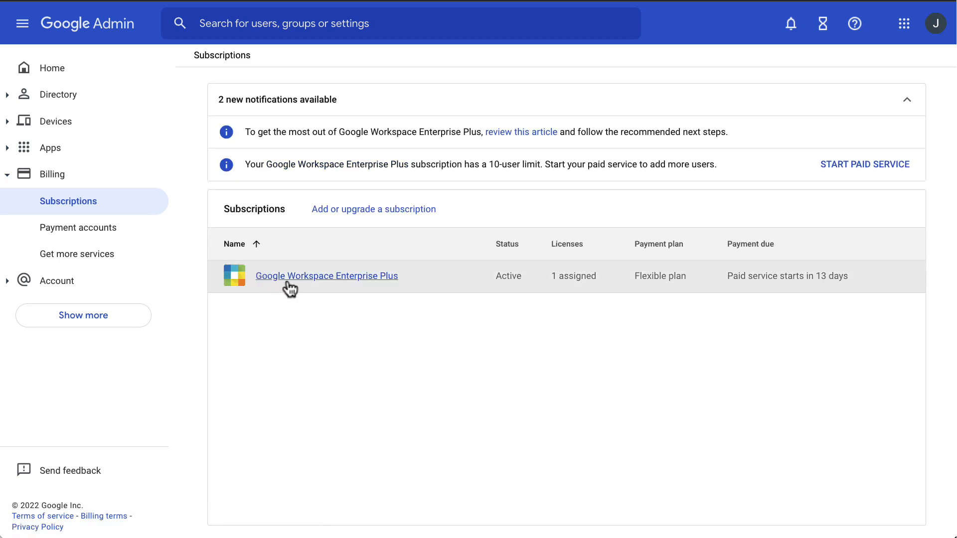
# From the Enterprise Plus subscription details, start Upgrade or Downgrade to view available editions
pyautogui.click(327, 276)
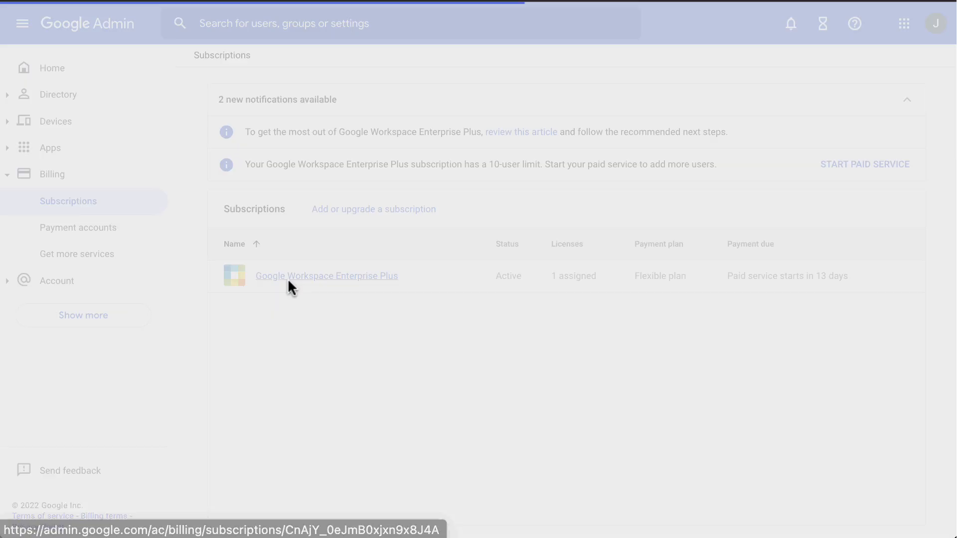
pyautogui.click(327, 275)
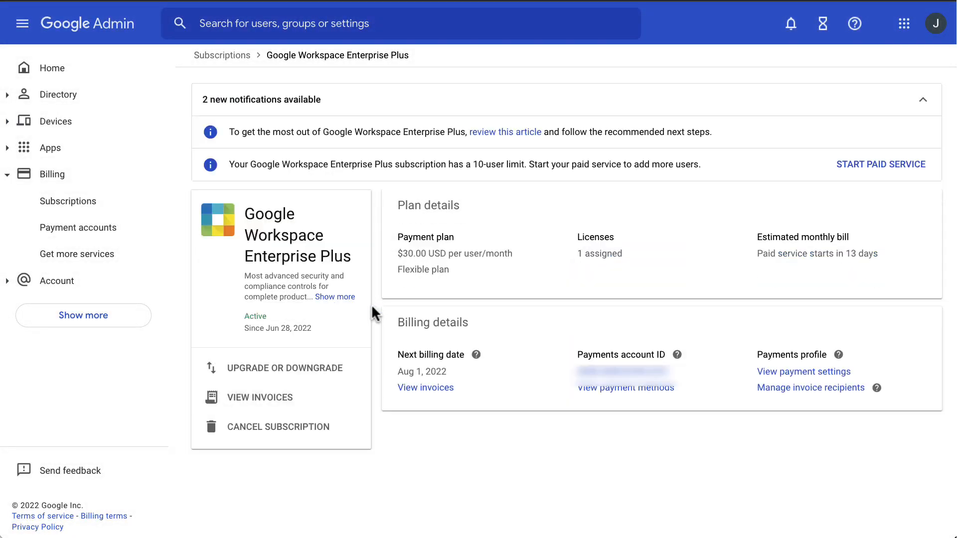
pyautogui.moveTo(361, 368)
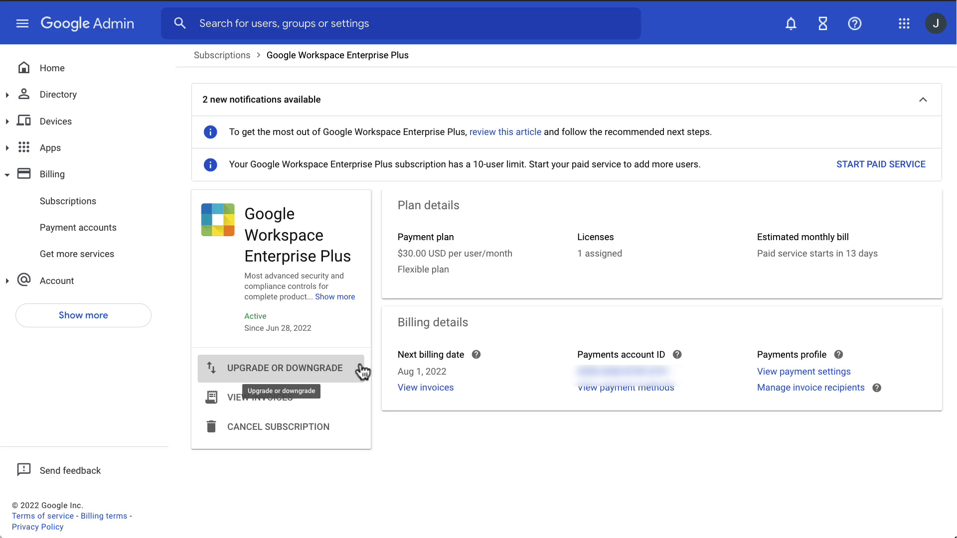
pyautogui.click(284, 368)
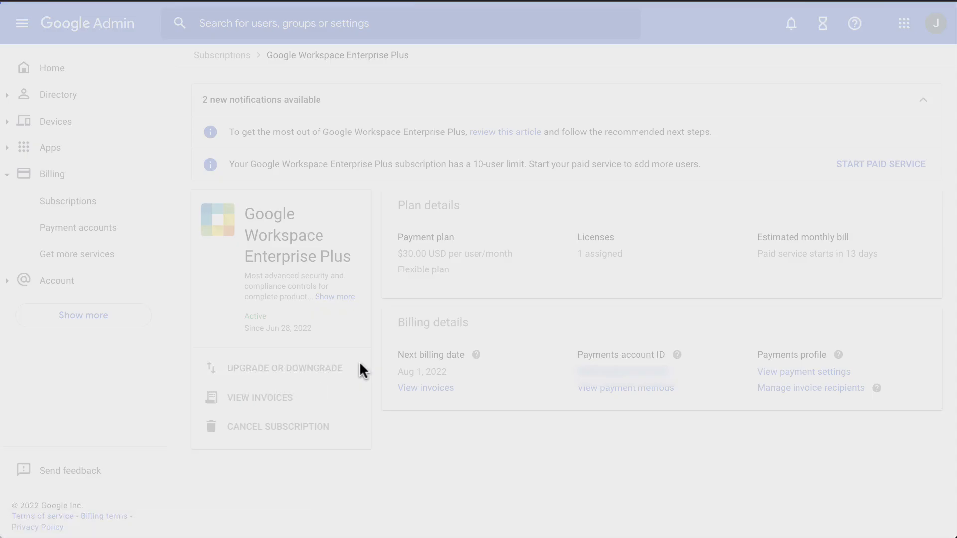
pyautogui.click(77, 255)
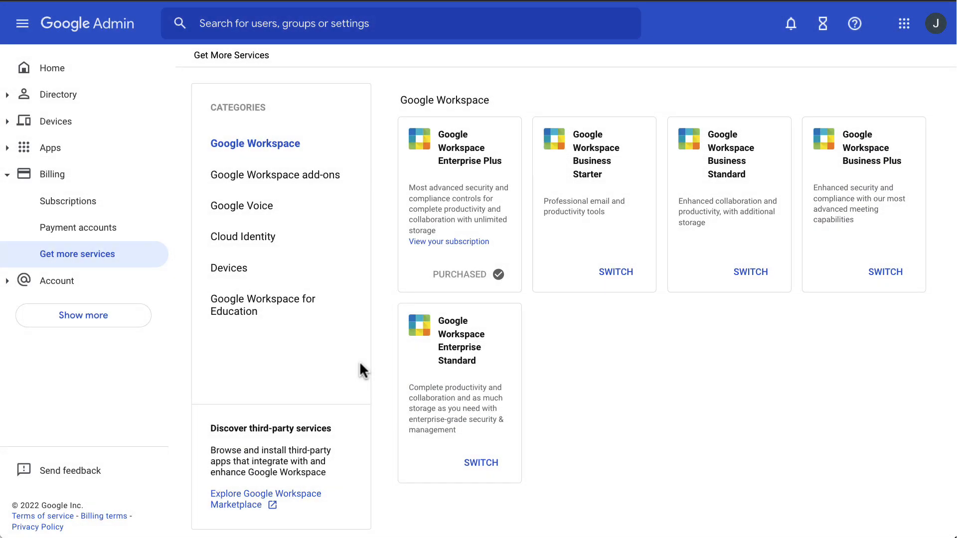
pyautogui.moveTo(615, 311)
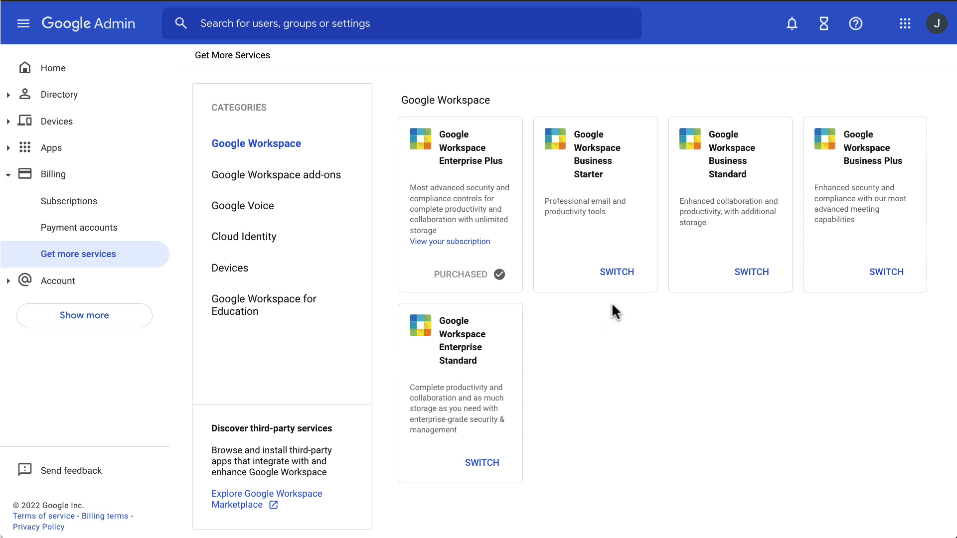
pyautogui.moveTo(751, 271)
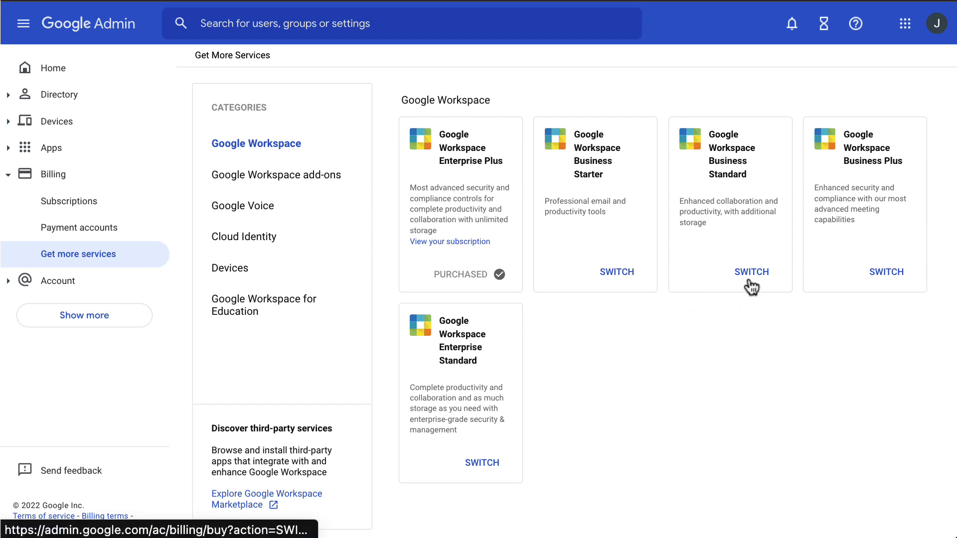
pyautogui.moveTo(752, 271)
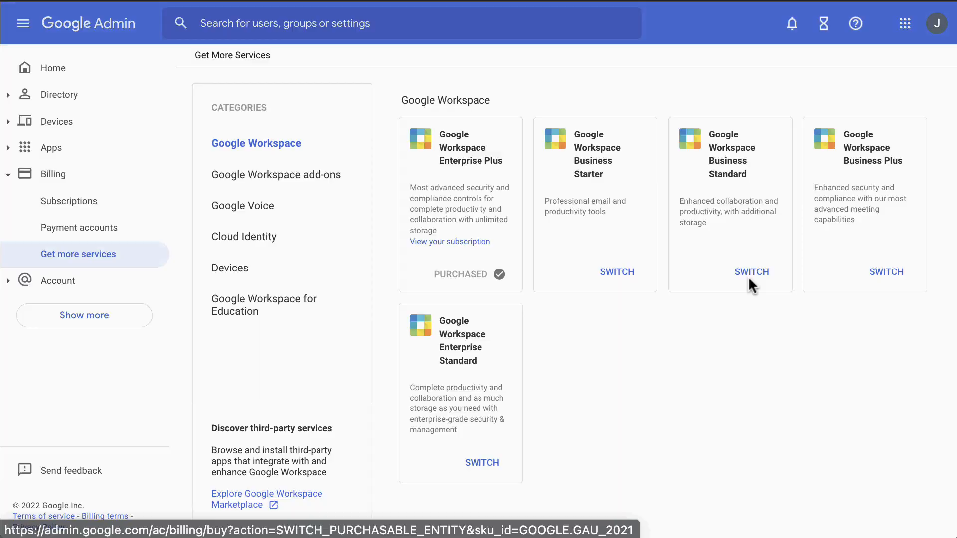
# Choose Switch on the Google Workspace Business Standard card
pyautogui.click(752, 271)
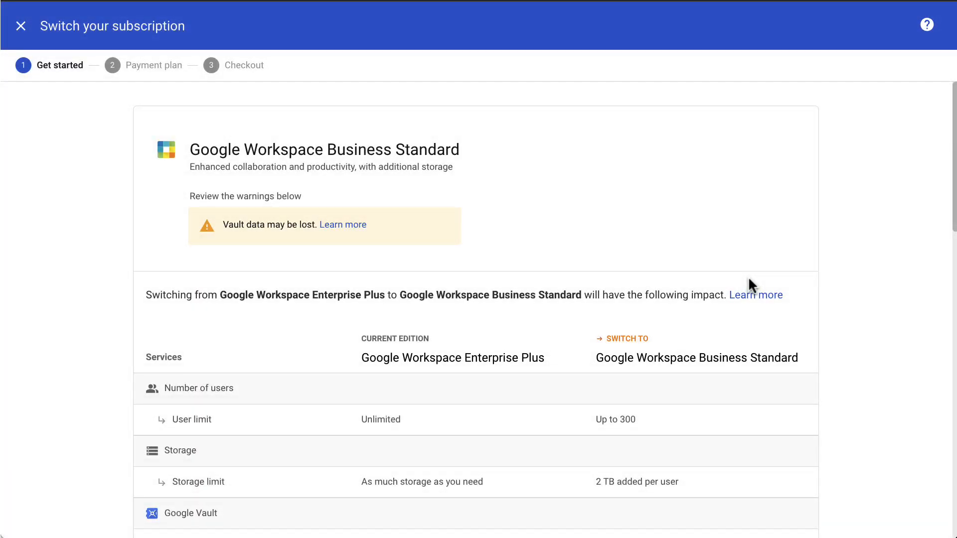
pyautogui.moveTo(946, 214)
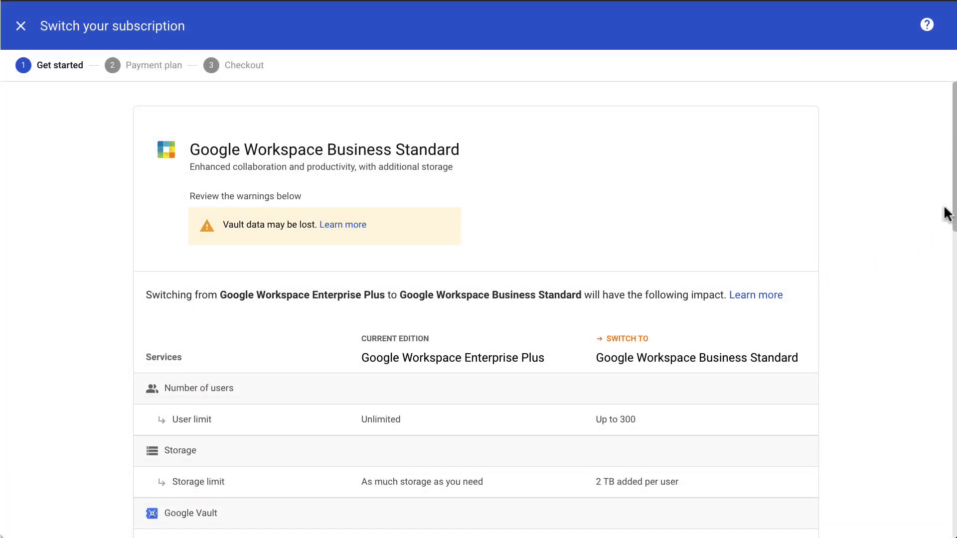
# Review the Business Standard vs Enterprise Plus comparison table and continue with Get Started
pyautogui.scroll(-3)
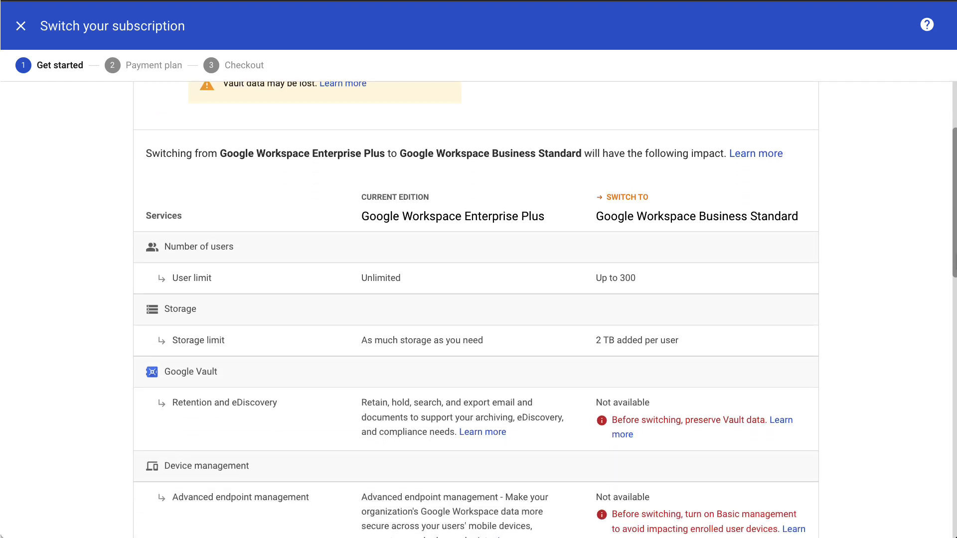
pyautogui.scroll(-3)
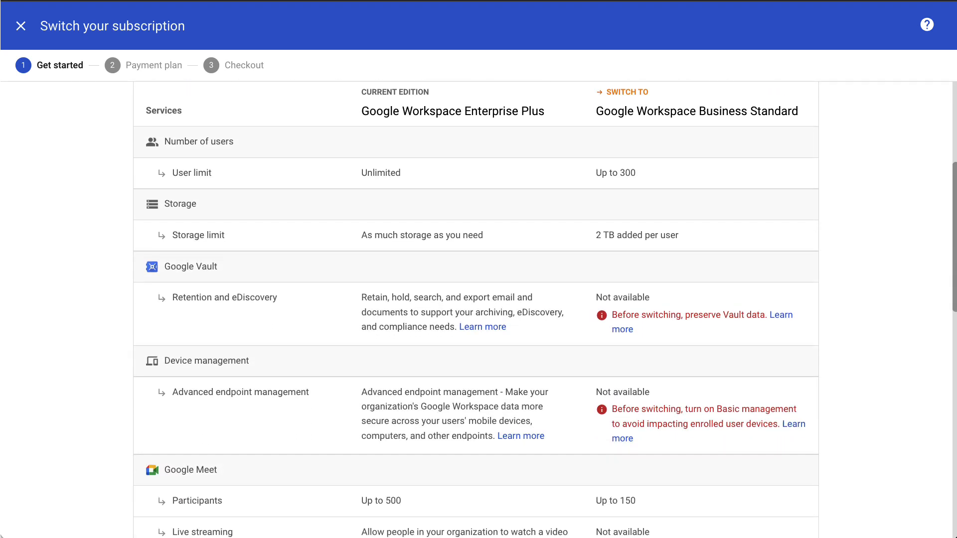
pyautogui.scroll(-3)
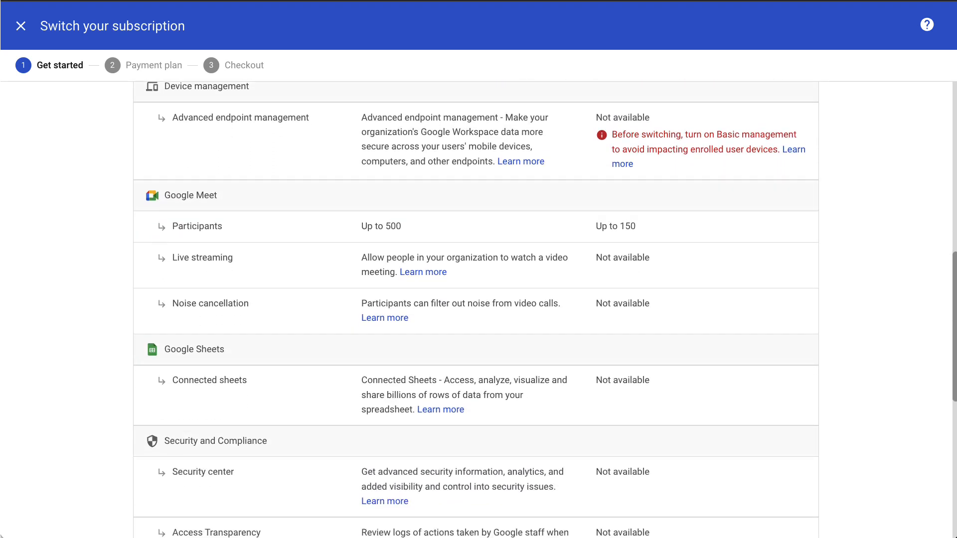
pyautogui.scroll(-3)
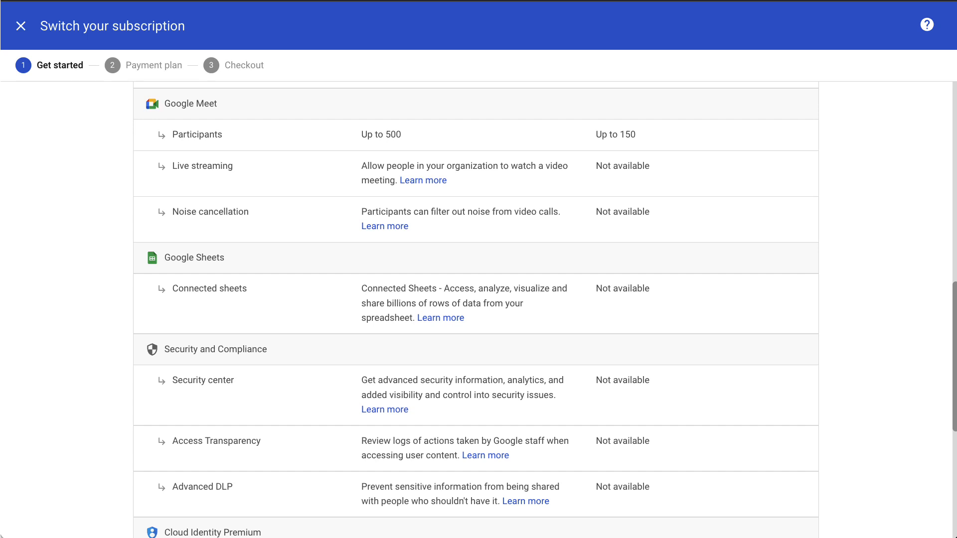
pyautogui.scroll(-3)
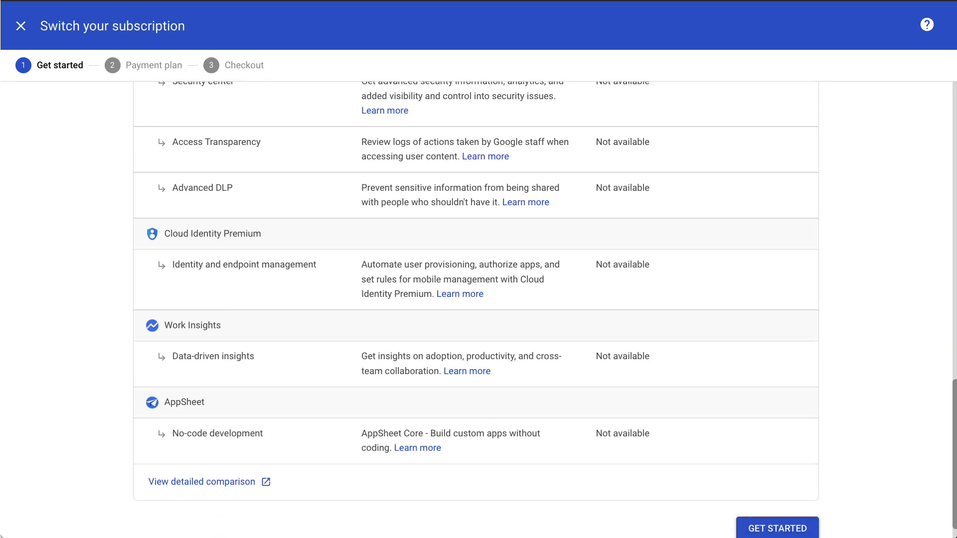
pyautogui.scroll(-3)
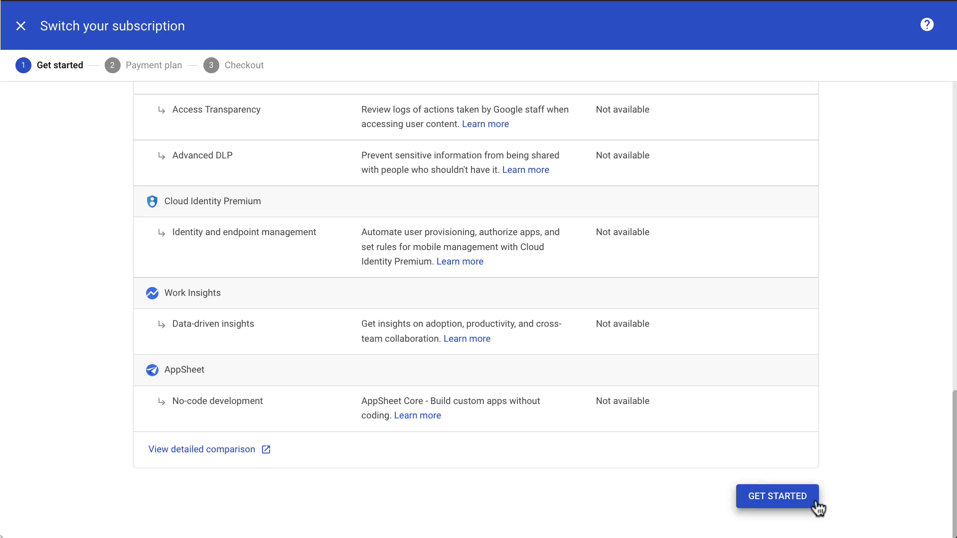
pyautogui.click(777, 496)
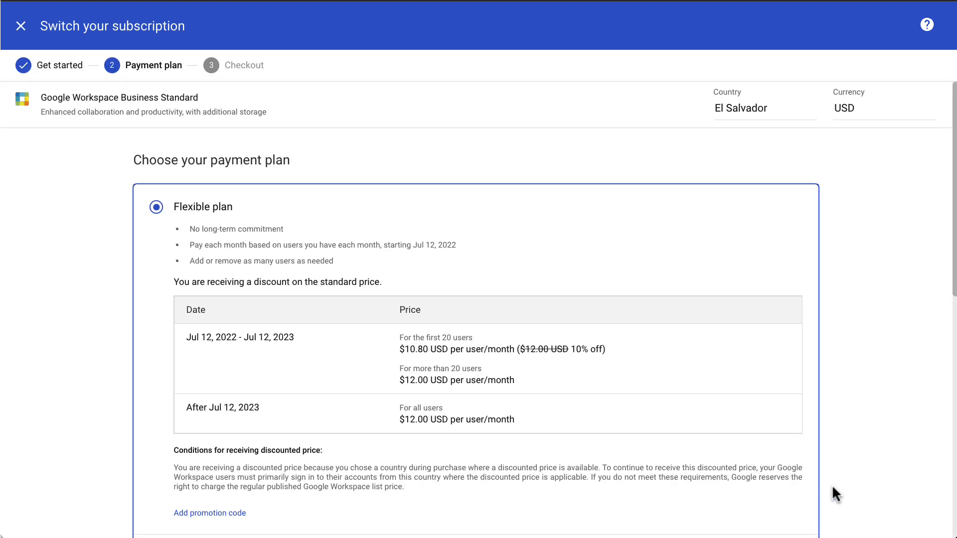
pyautogui.moveTo(950, 225)
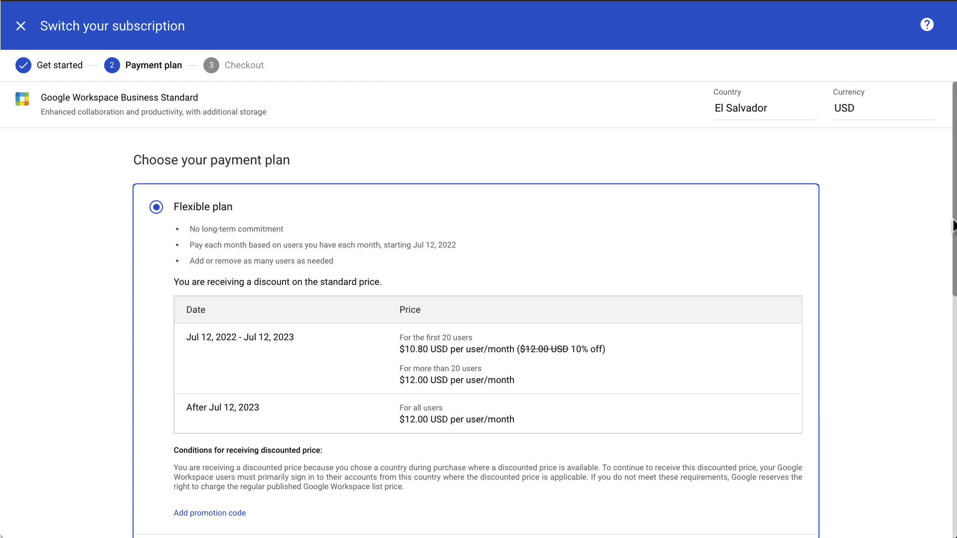
# Leave the Flexible plan selected for Business Standard and proceed to Checkout
pyautogui.scroll(-3)
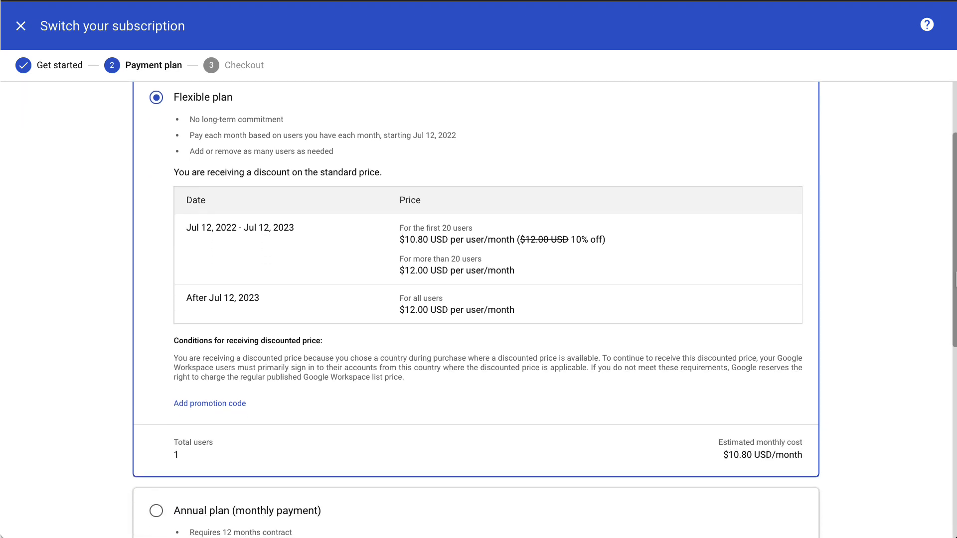
pyautogui.scroll(-3)
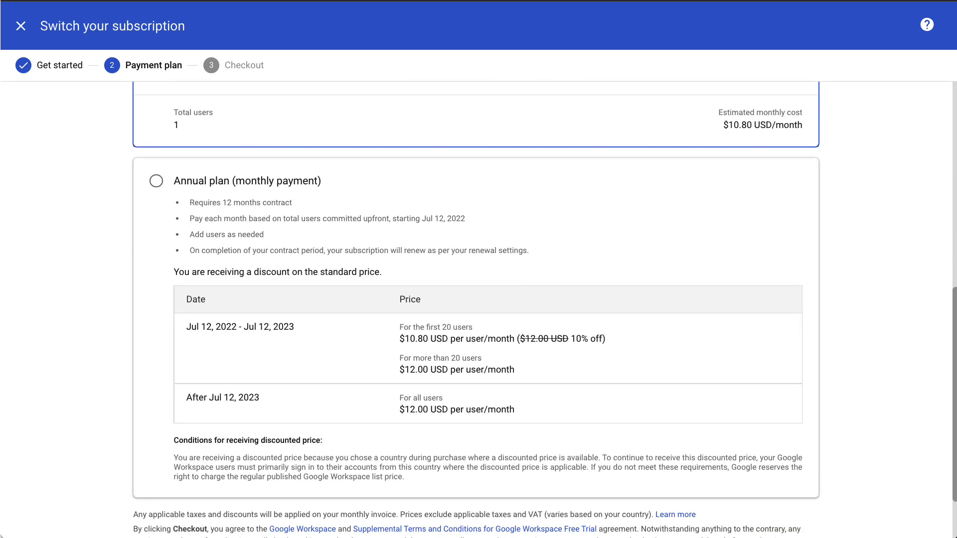
pyautogui.scroll(-3)
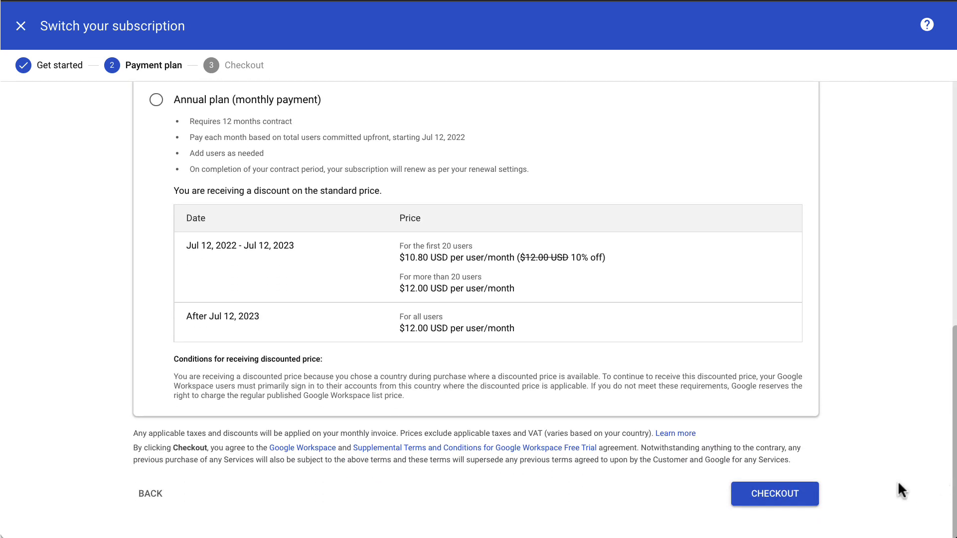
pyautogui.moveTo(775, 493)
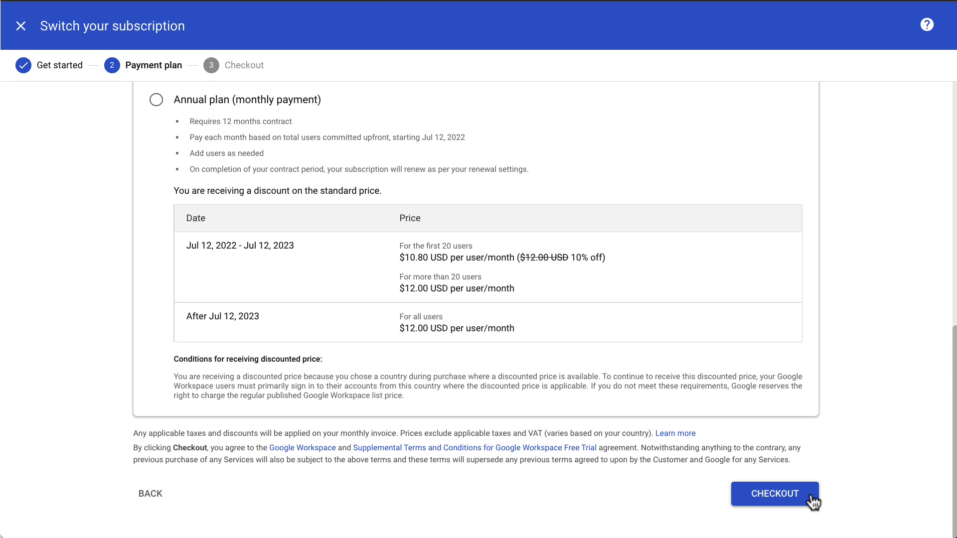
pyautogui.click(773, 493)
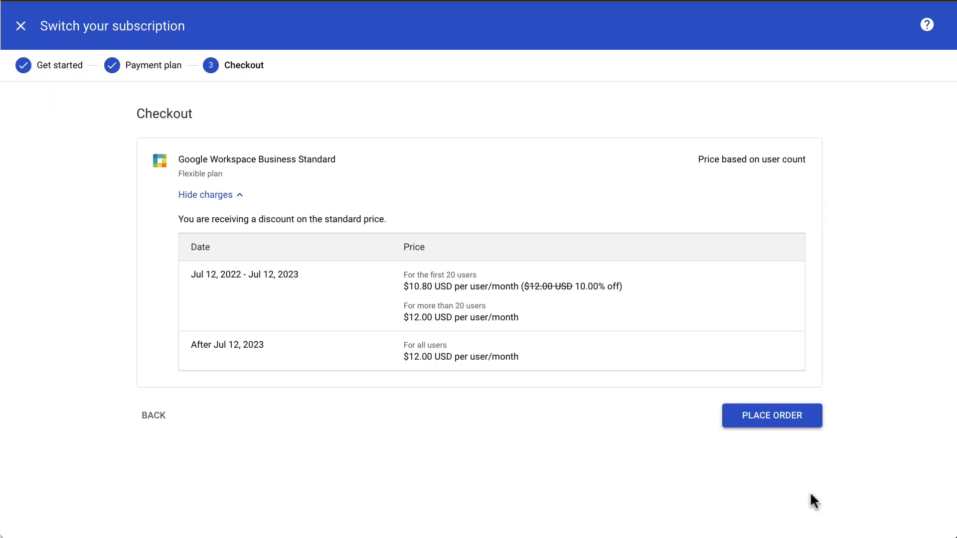
pyautogui.moveTo(805, 419)
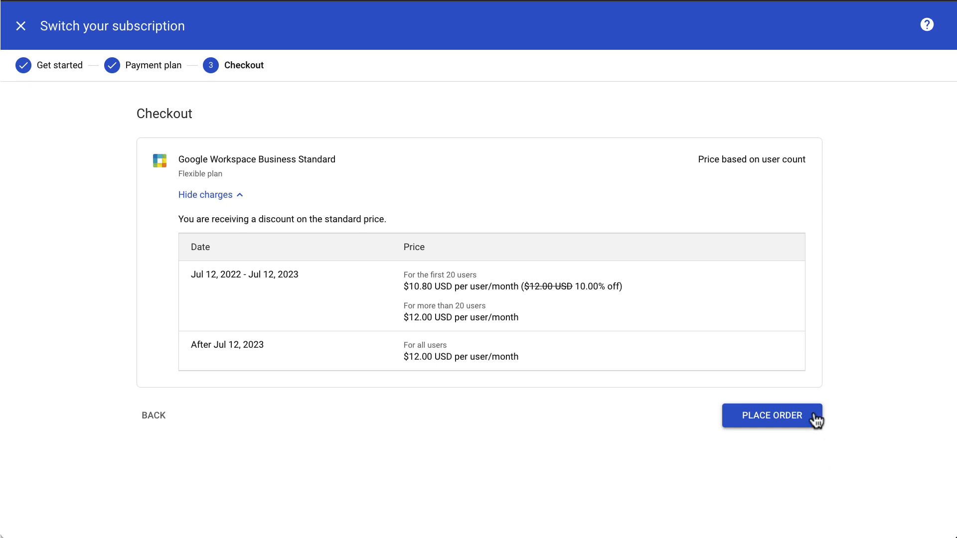
# Place the order for Business Standard so the Thanks for your purchase dialog appears
pyautogui.click(772, 415)
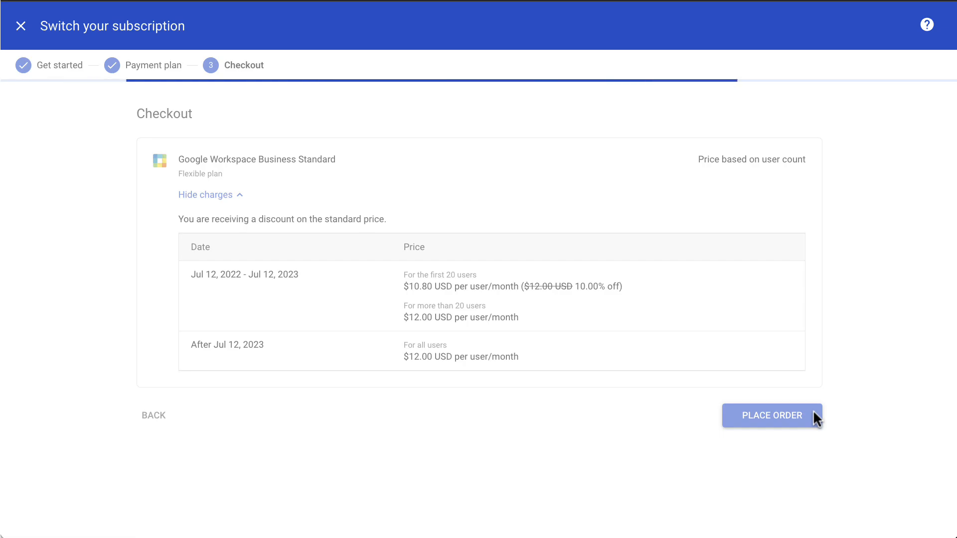
pyautogui.click(771, 416)
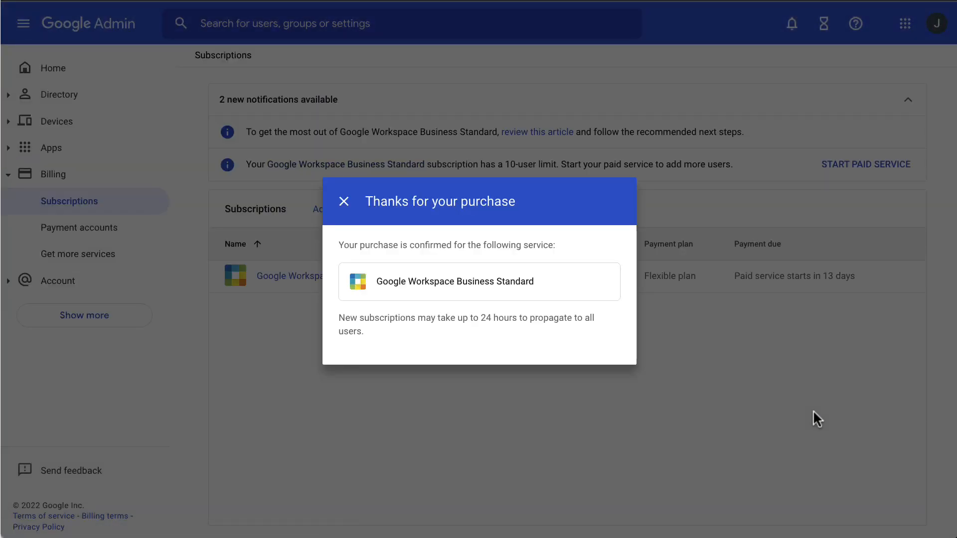